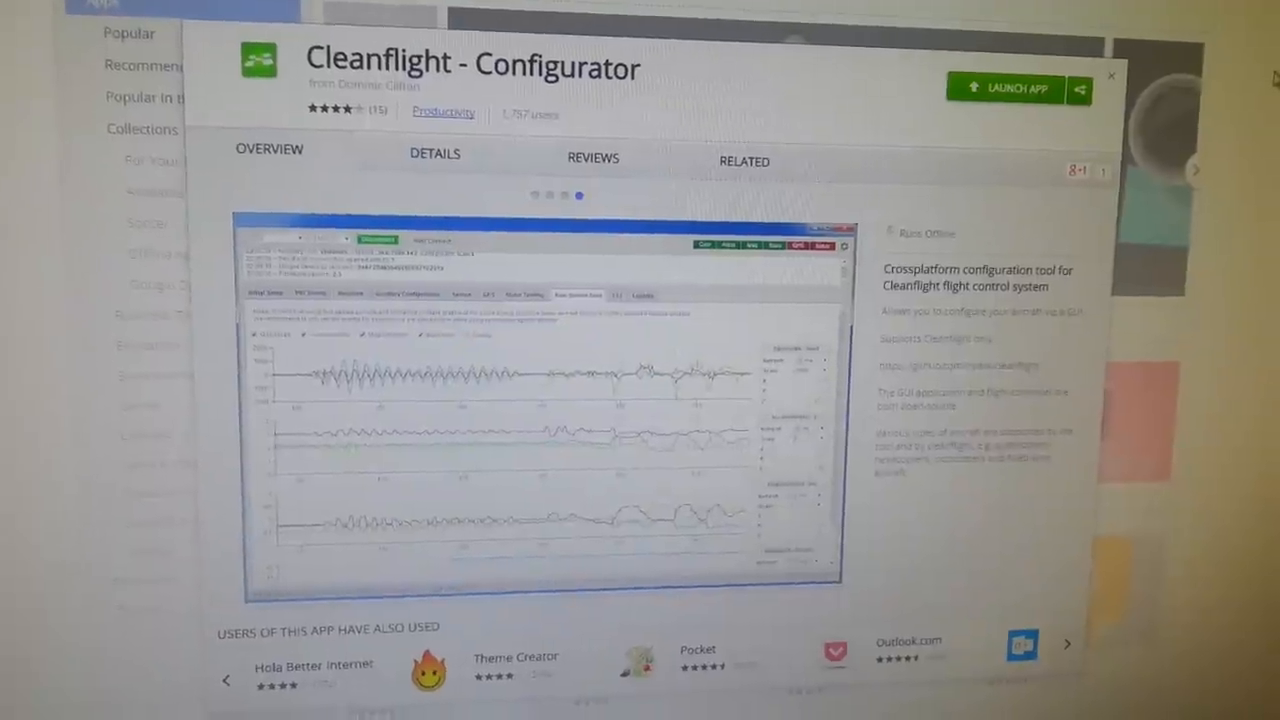
Launch the Cleanflight Configurator app from its Chrome Web Store listing
click(1016, 88)
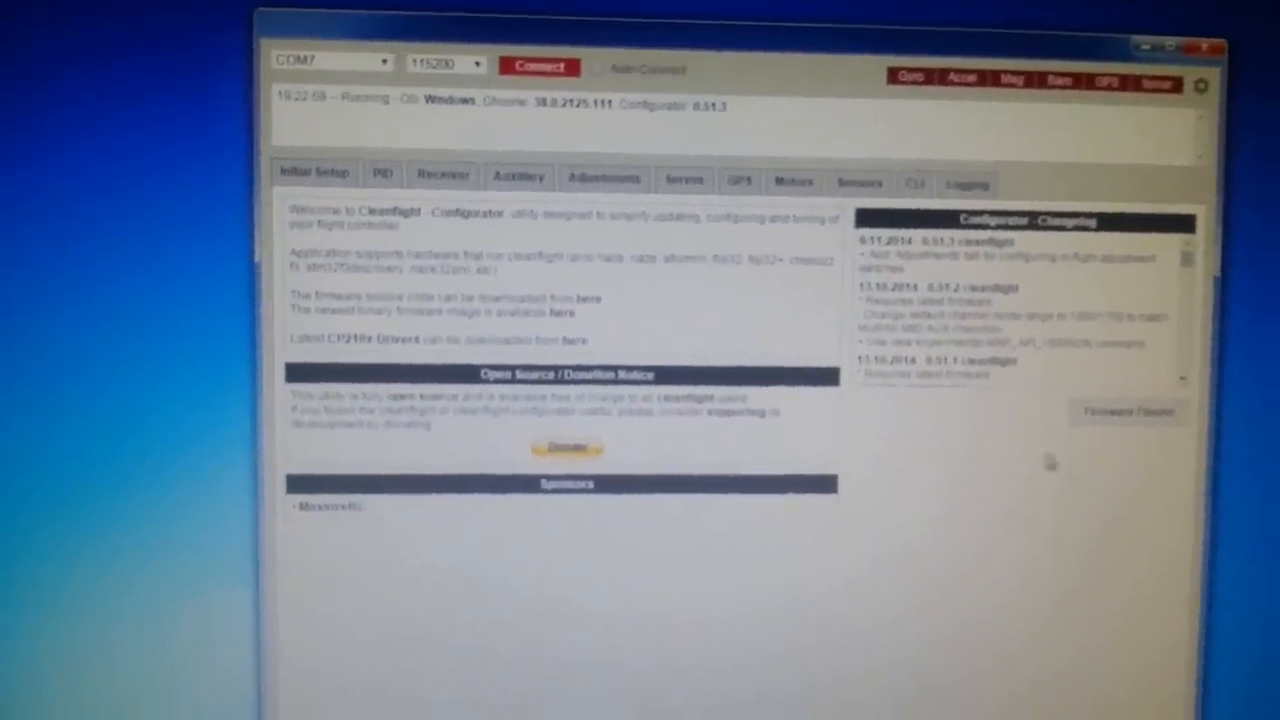
Load the online Cleanflight firmware in the Firmware Flasher and flash it to the board
click(1128, 412)
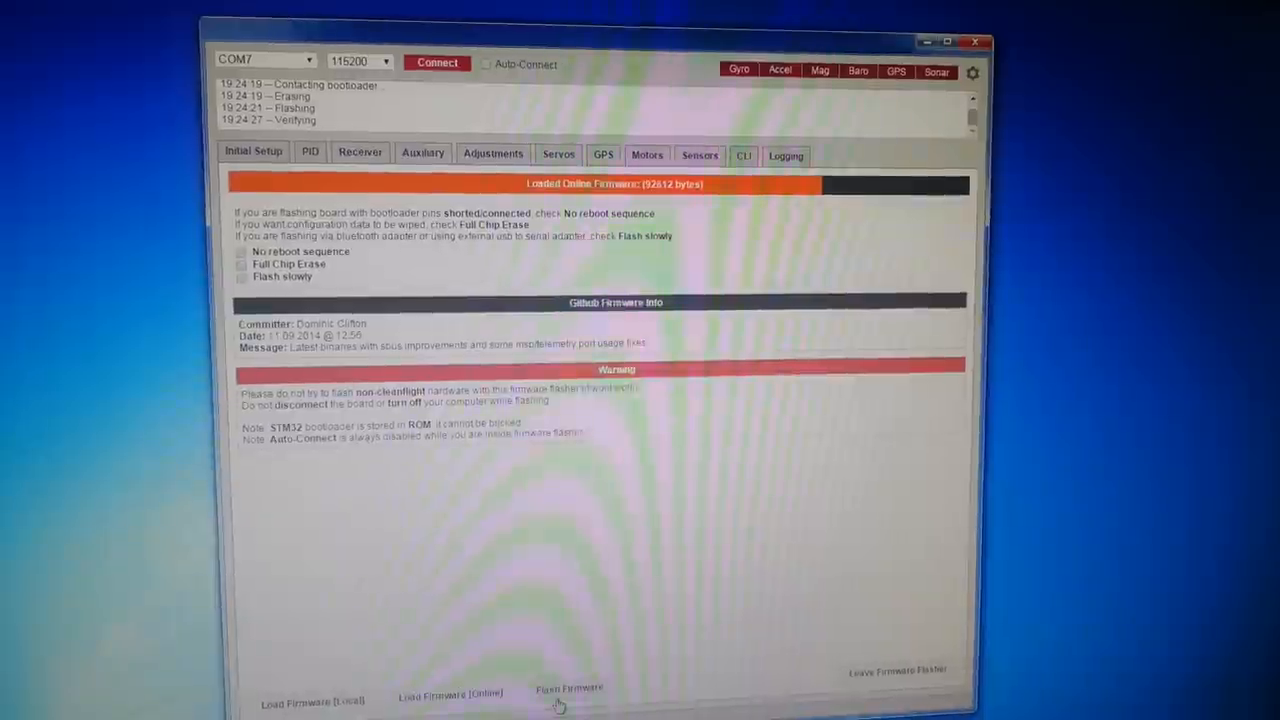
click(568, 692)
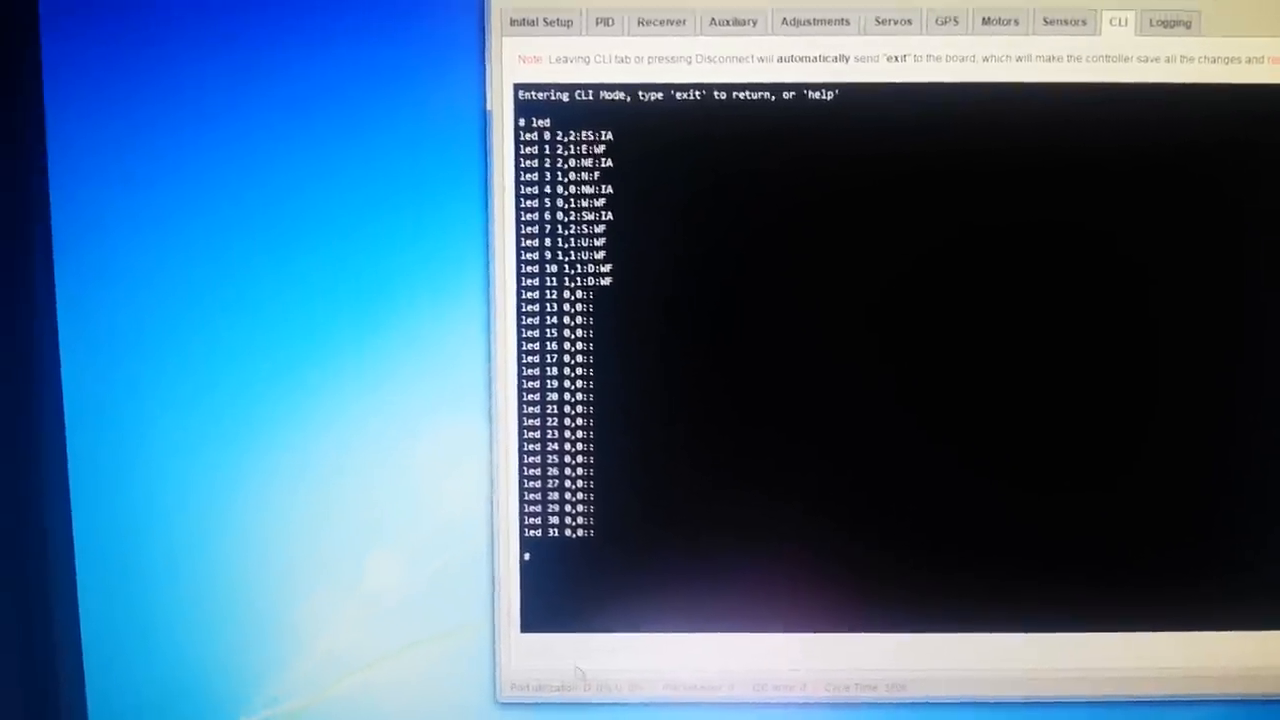
Run the 'led' command in the CLI to list all 32 LED strip slots
text(led)
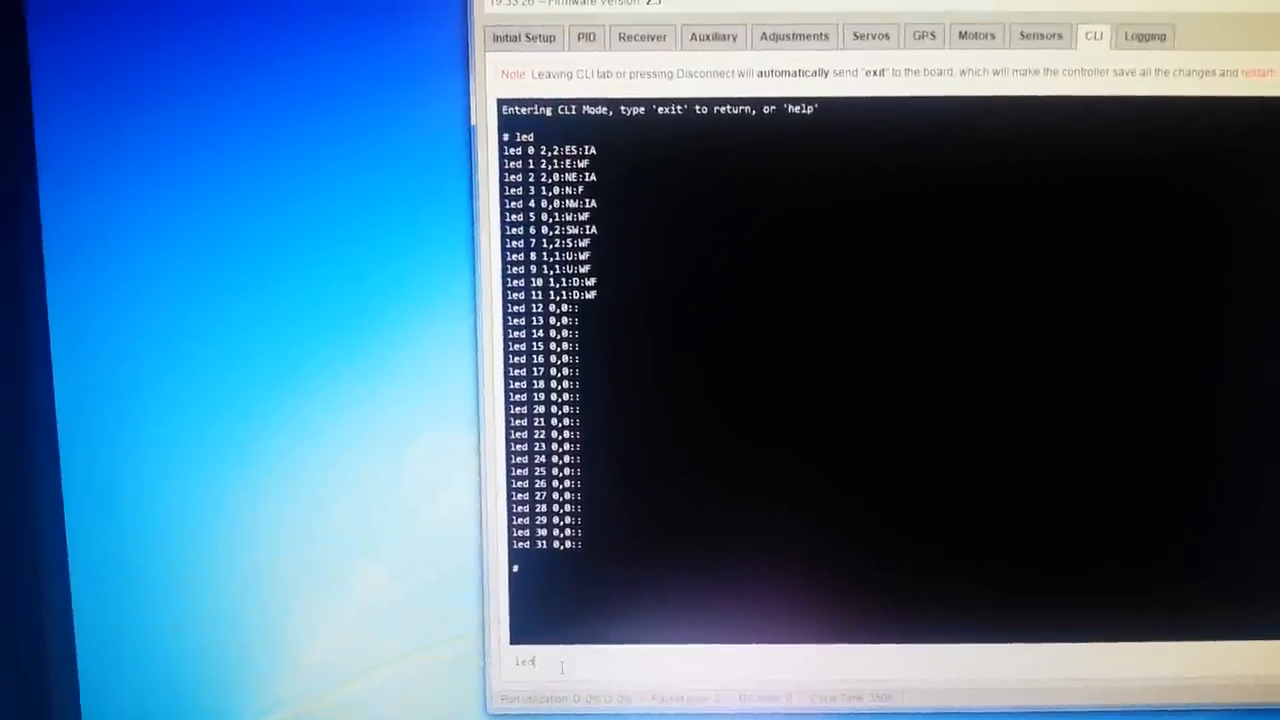